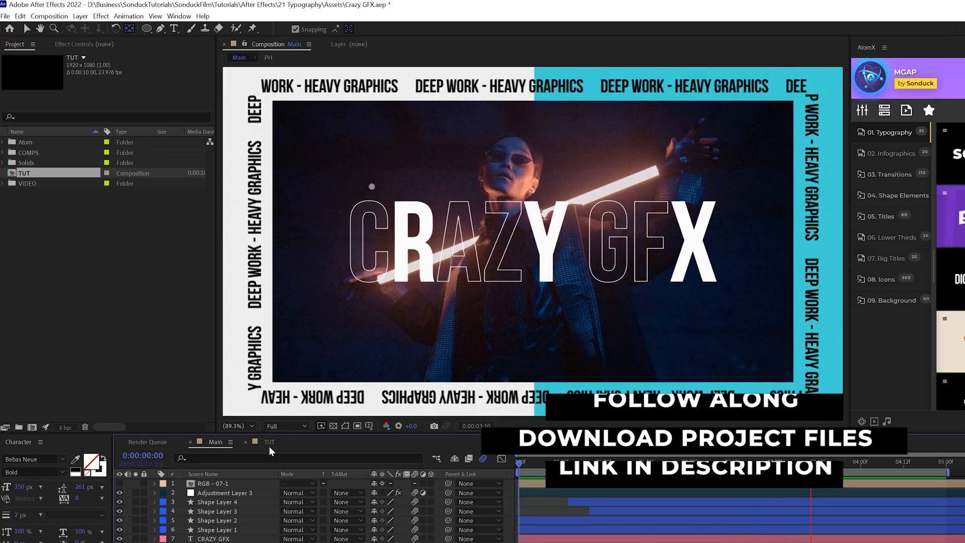
Step: Switch to the TUT composition and select the CRAZY GFX title layer
click(269, 442)
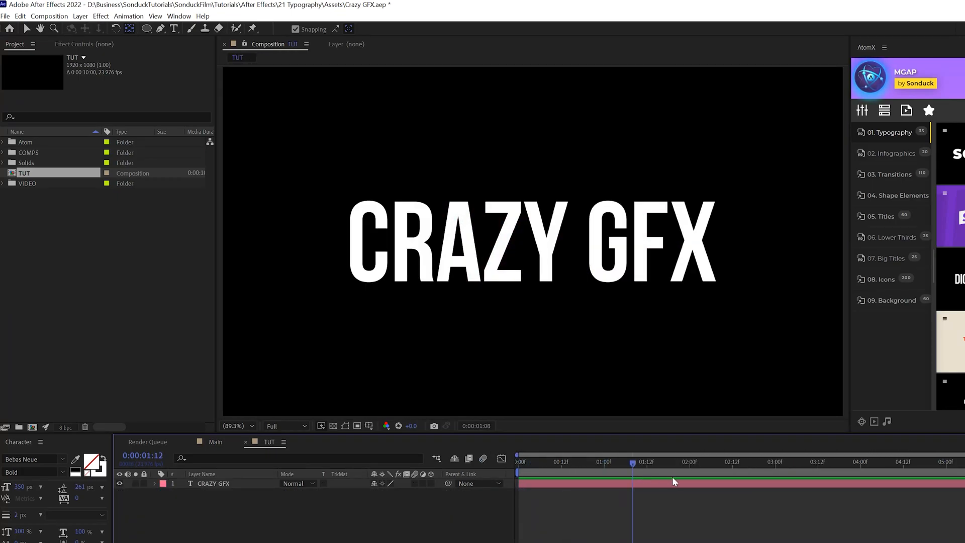
click(212, 483)
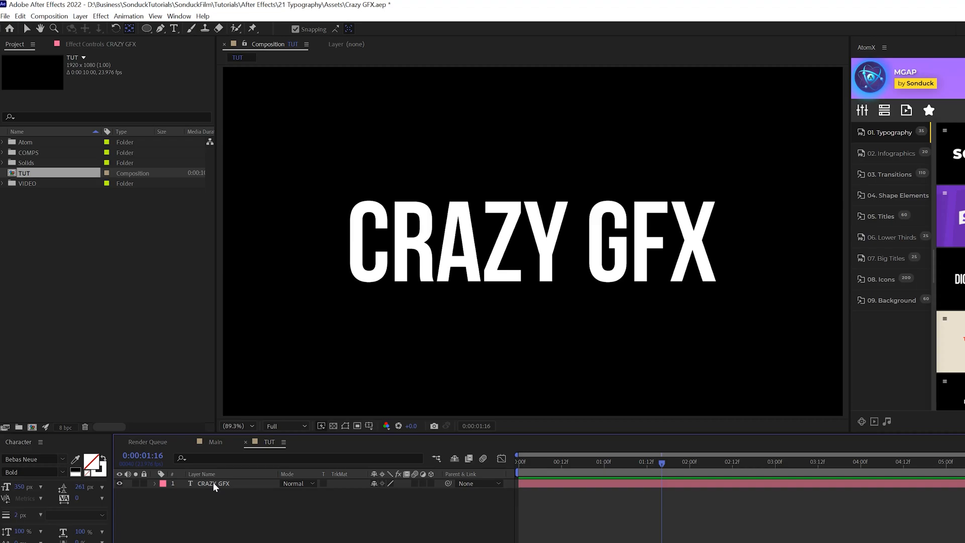
Step: Duplicate the CRAZY GFX title layer into CRAZY GFX 2 and reveal its properties
click(20, 16)
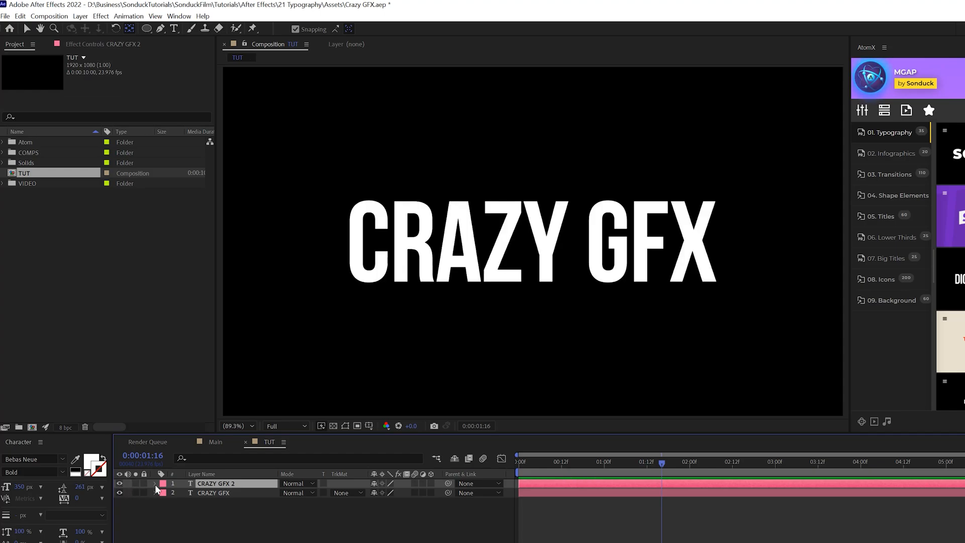
click(155, 482)
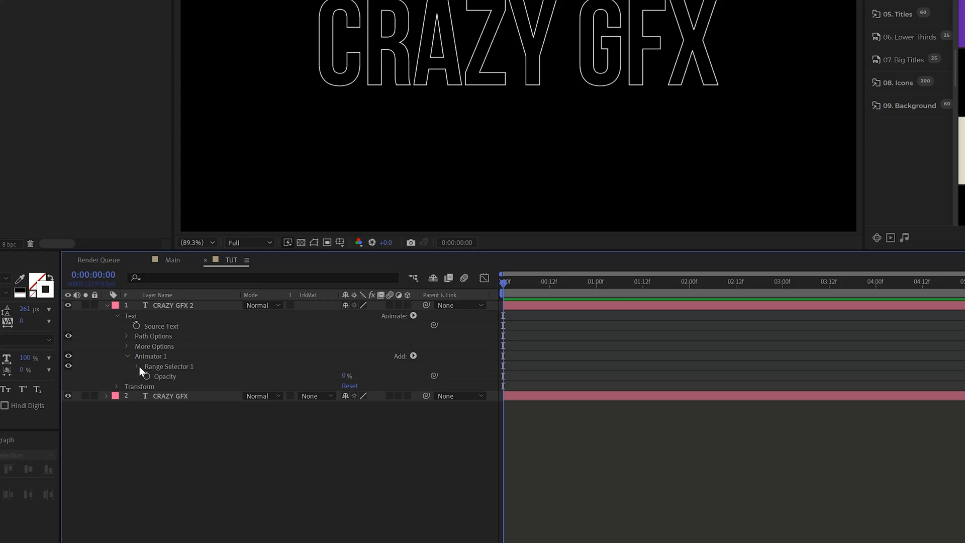
Step: Set Range Selector 1 Start to 56% and drive its Offset with wiggle(5,50)
click(139, 367)
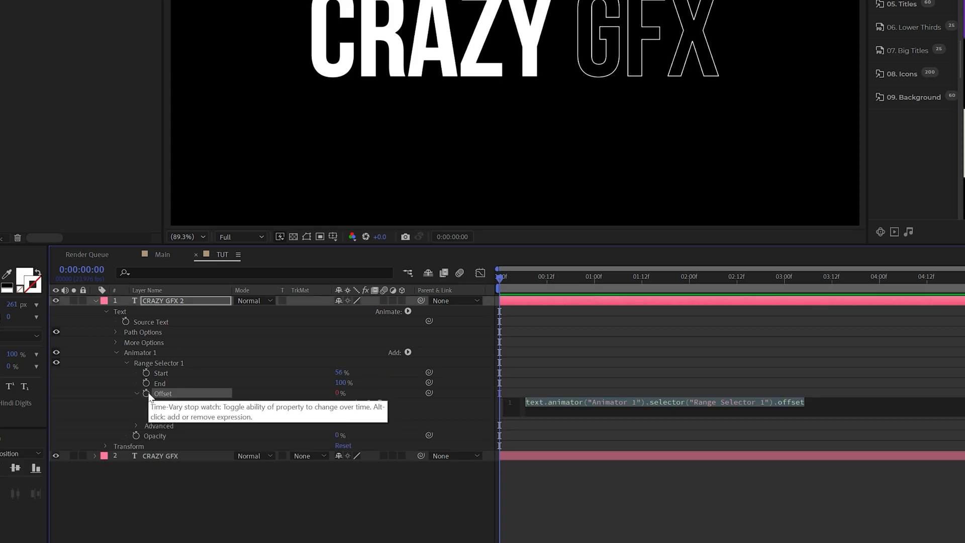
text(wiggle())
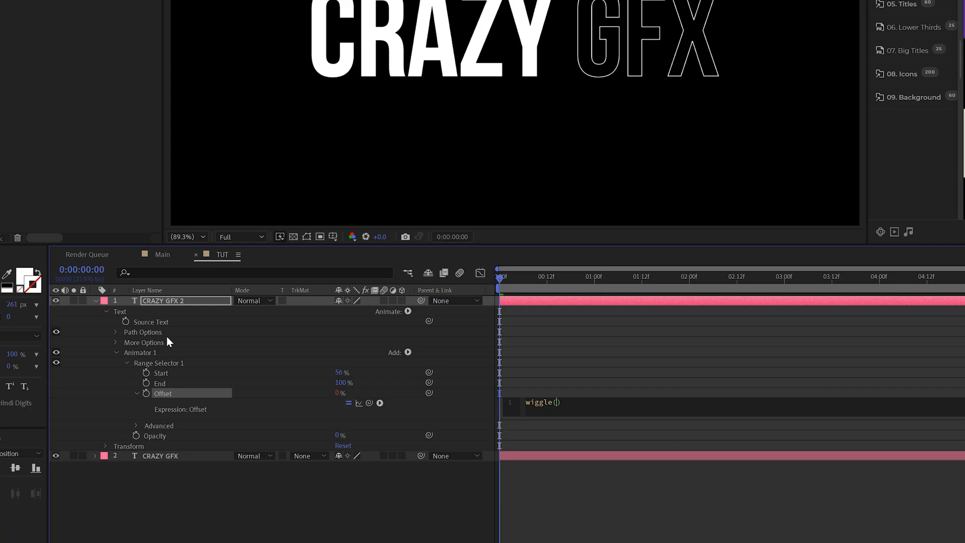
text(5,50)
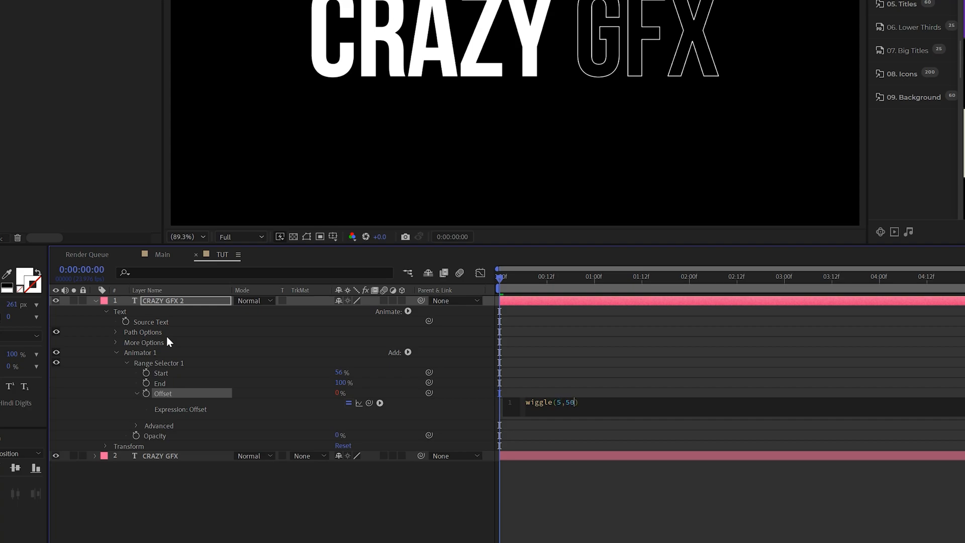
click(685, 429)
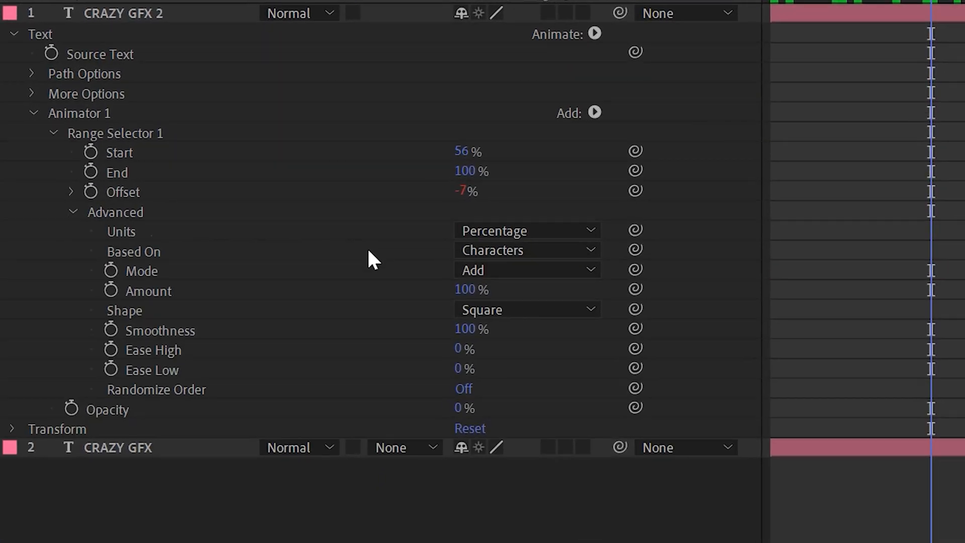
Step: Turn on Randomize Order and raise Ease High to 100% in the range selector
click(463, 388)
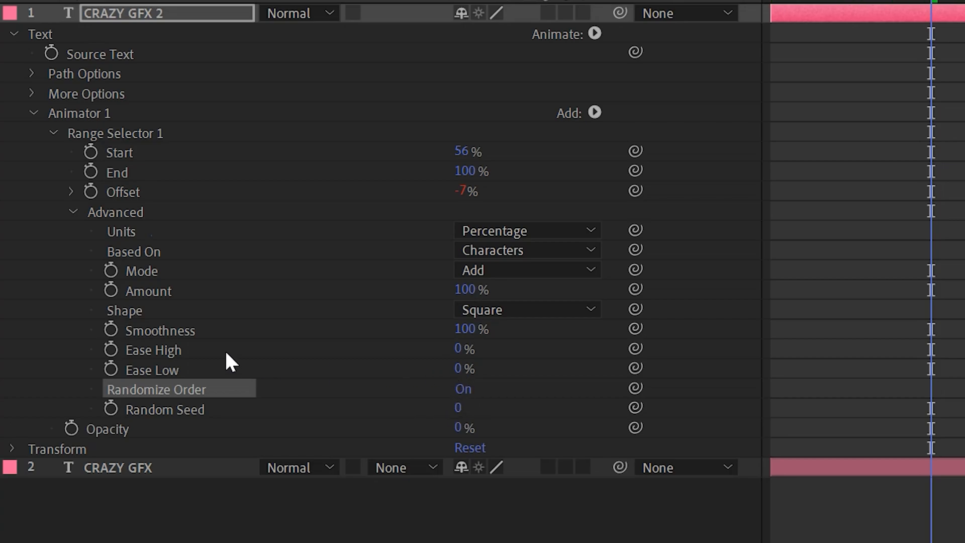
drag(468, 348, 468, 348)
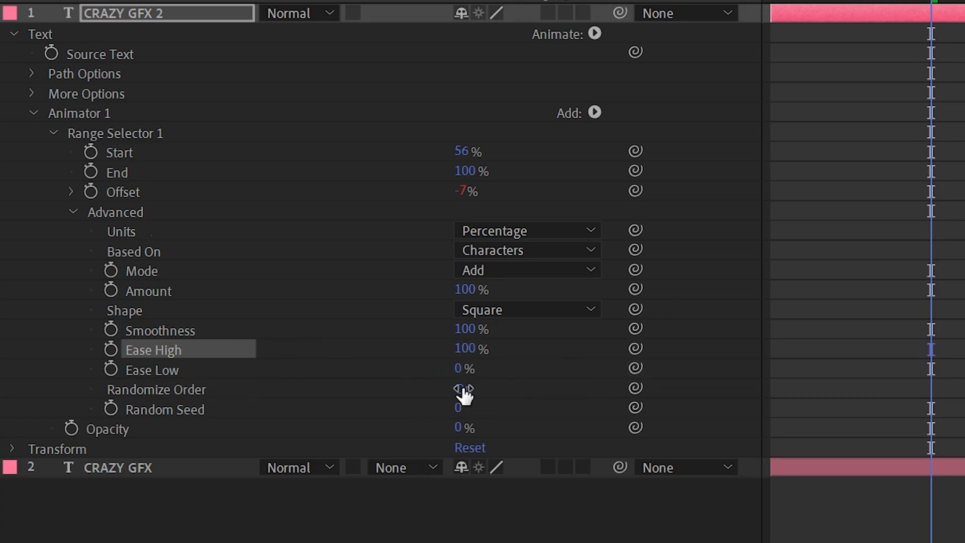
click(462, 388)
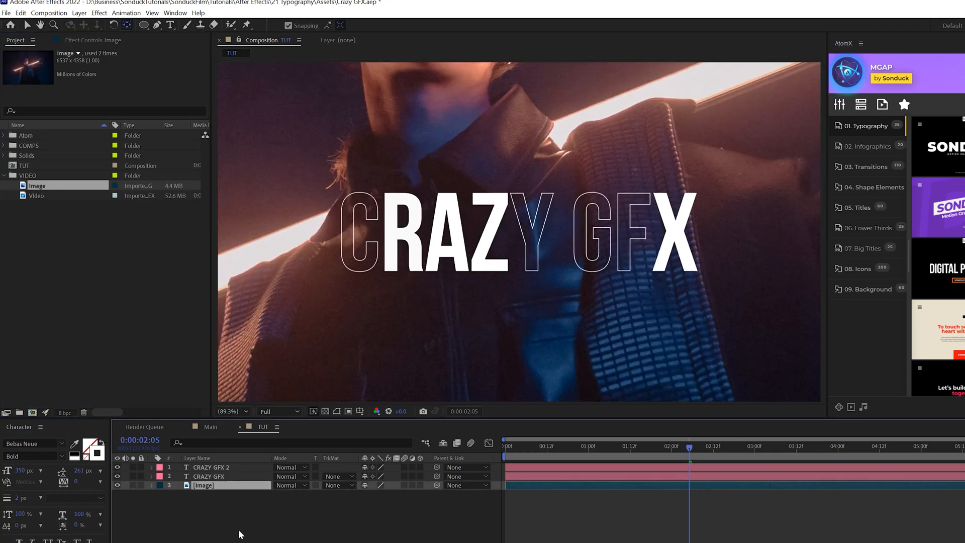
Step: Place the Image photo footage beneath both CRAZY GFX title layers
click(148, 485)
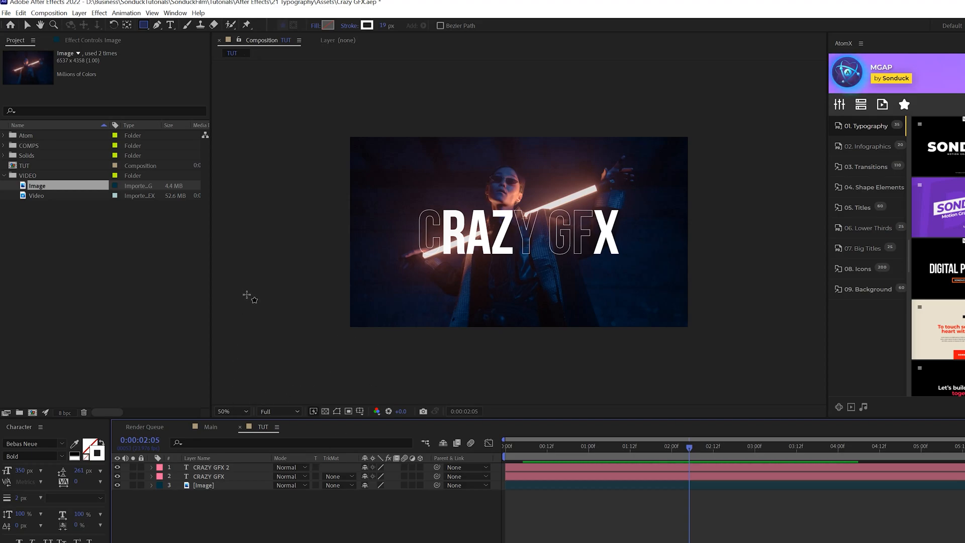
Step: Add a Matte solid, set Image's track matte to Alpha Matte, and scale Matte to 75%, 66%
click(78, 12)
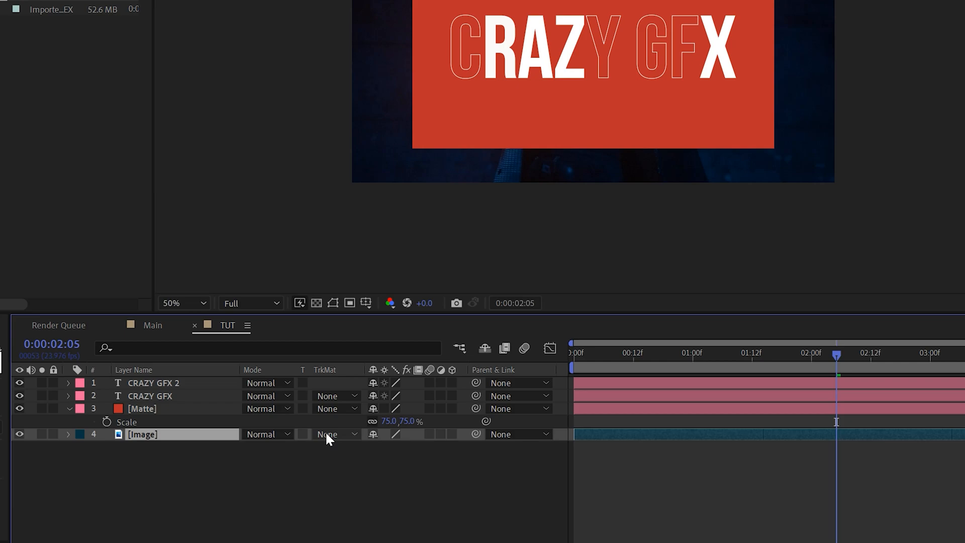
click(335, 433)
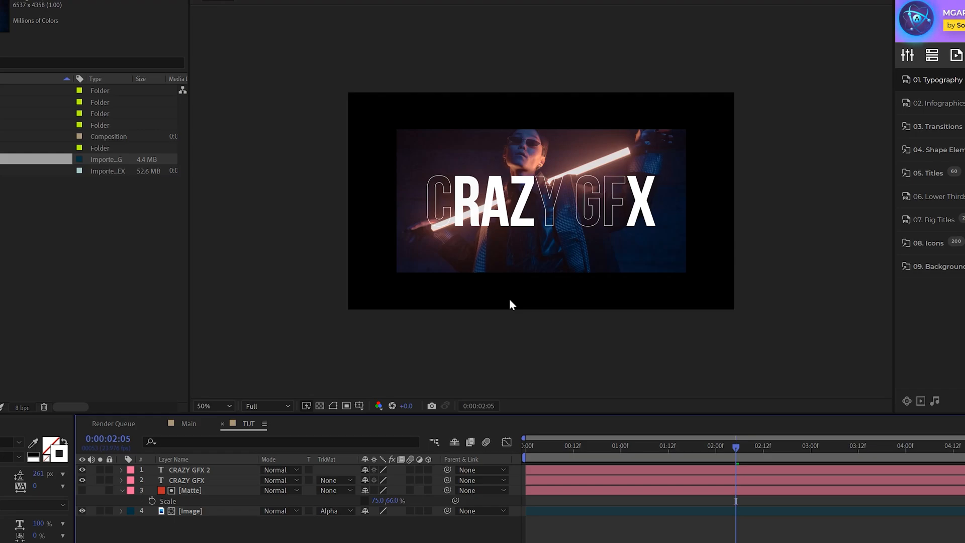
mouse_move(214, 513)
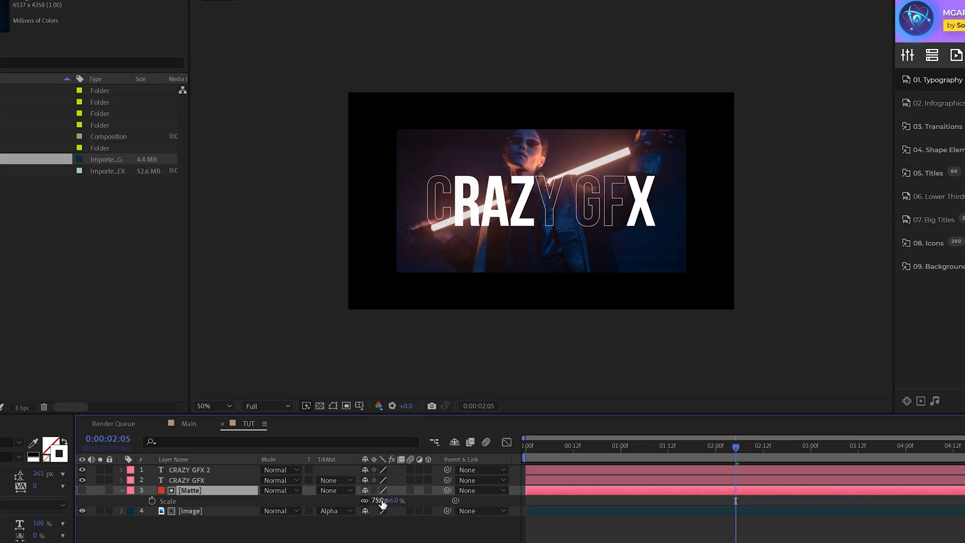
drag(384, 499, 391, 499)
text(BG)
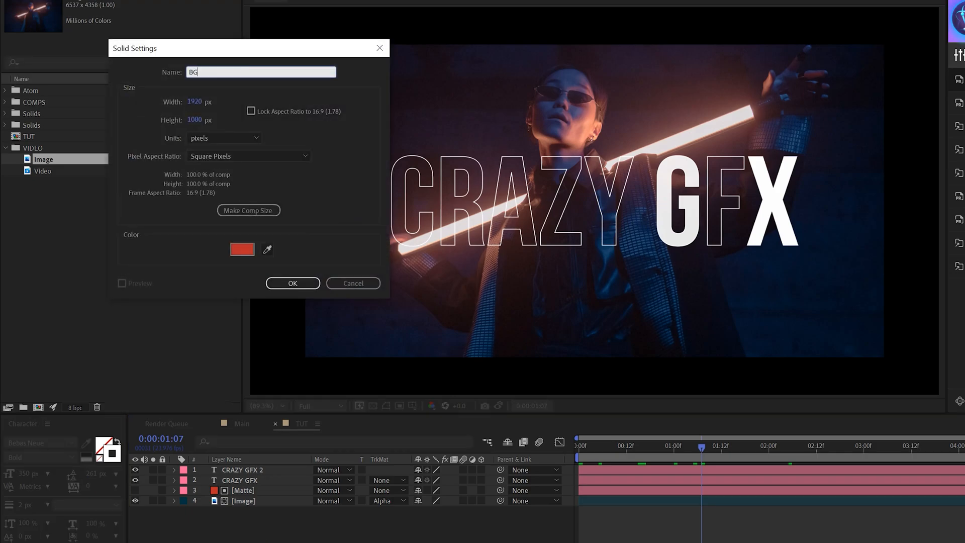
Step: Create the red BG solid and move it to the bottom of the layer stack
click(293, 282)
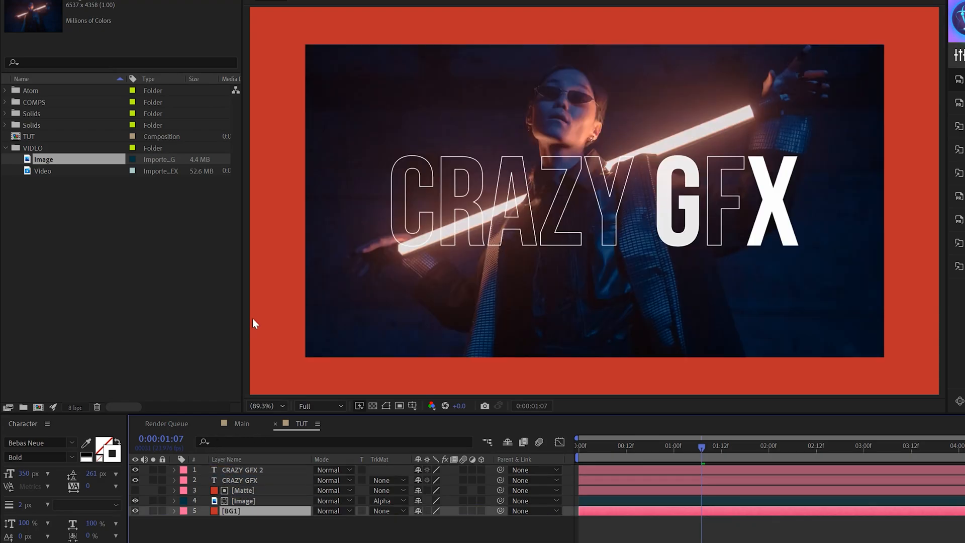
click(258, 44)
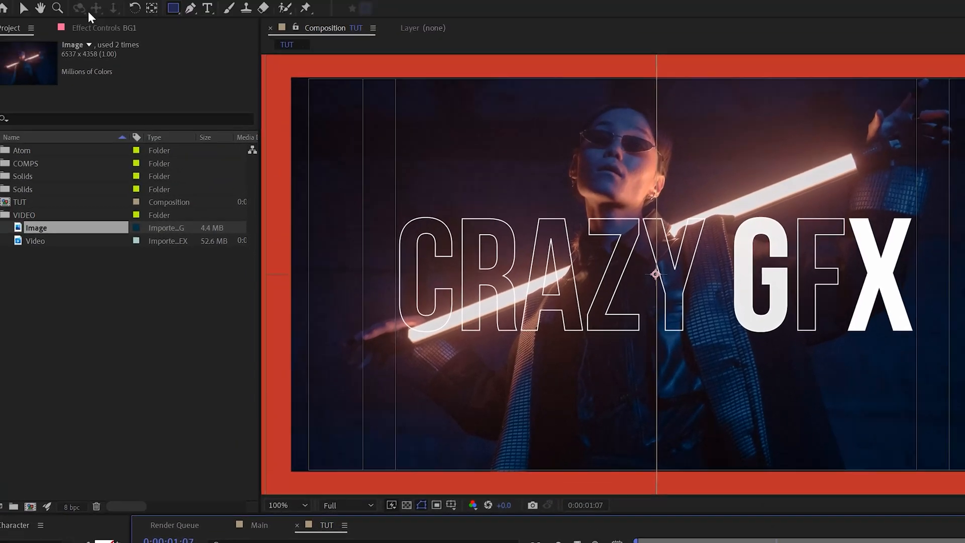
Step: Create a #101010 BG2 solid and mask it over the left half of the comp
click(60, 14)
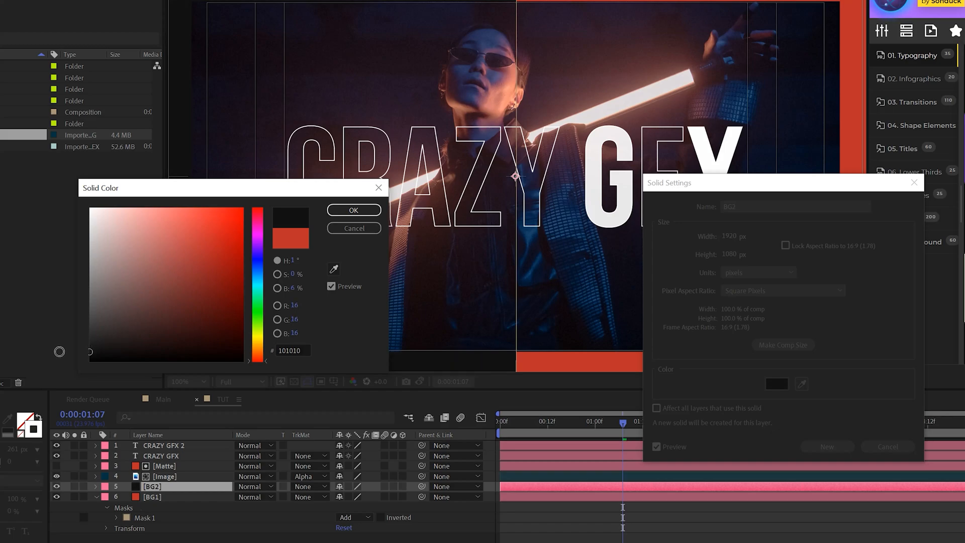
click(354, 210)
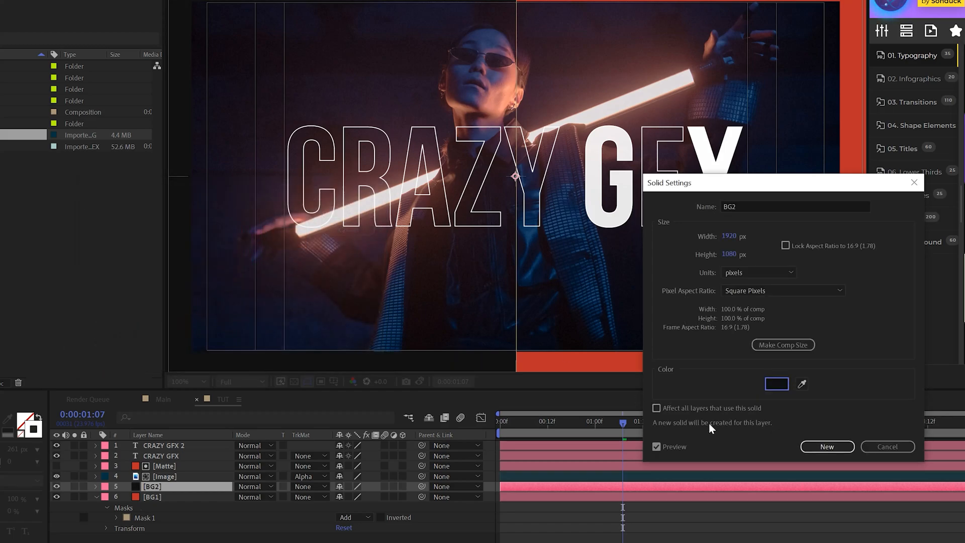
click(886, 446)
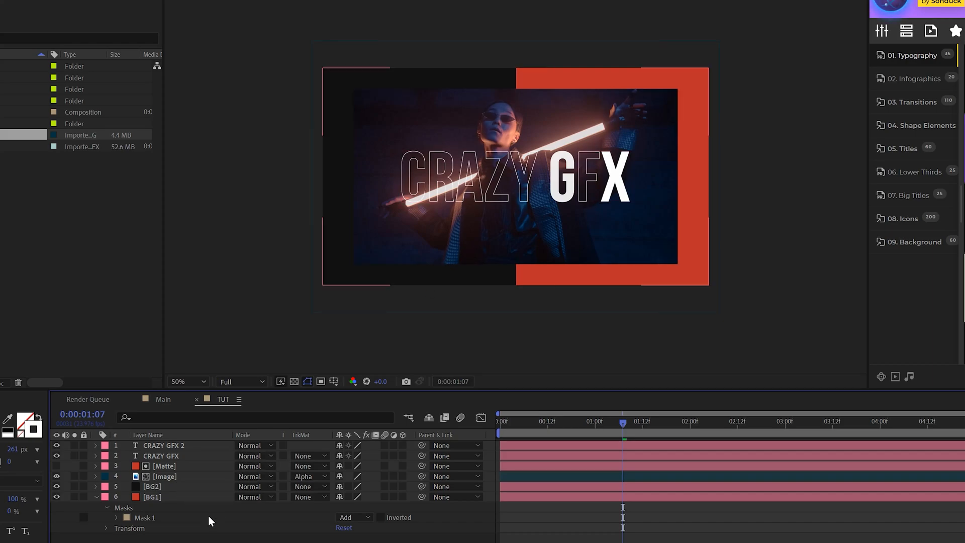
click(99, 17)
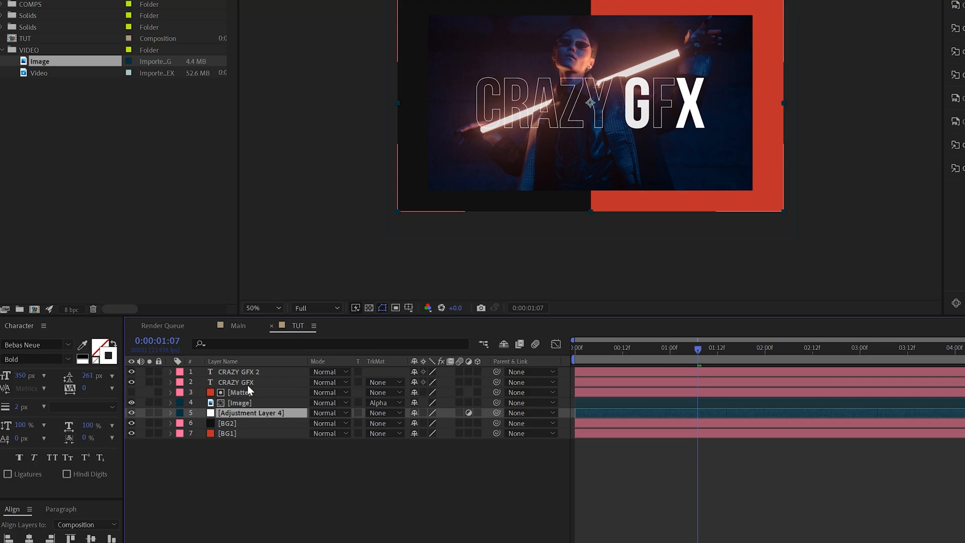
Step: Keyframe Adjustment Layer 4's Opacity alternating 0% and 100% for the invert flicker
click(111, 16)
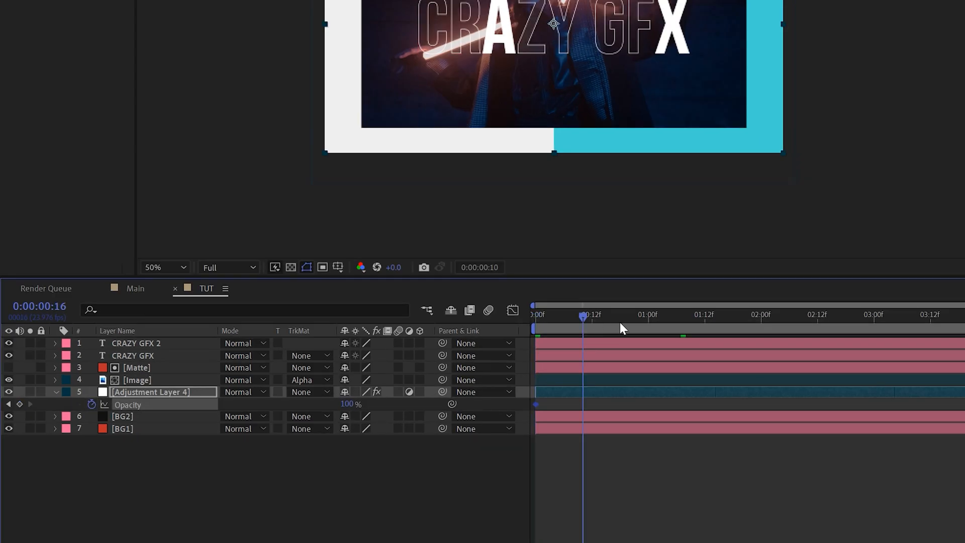
click(634, 316)
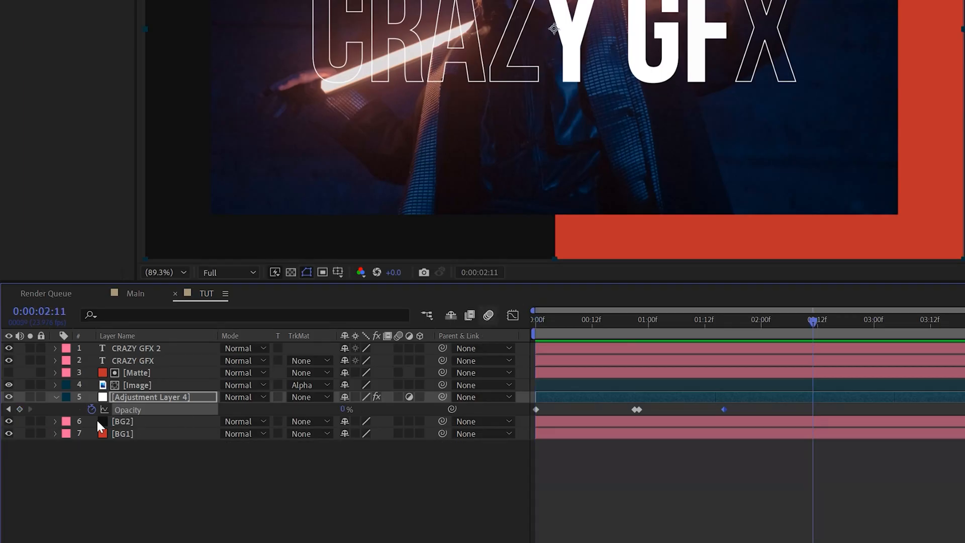
mouse_move(91, 409)
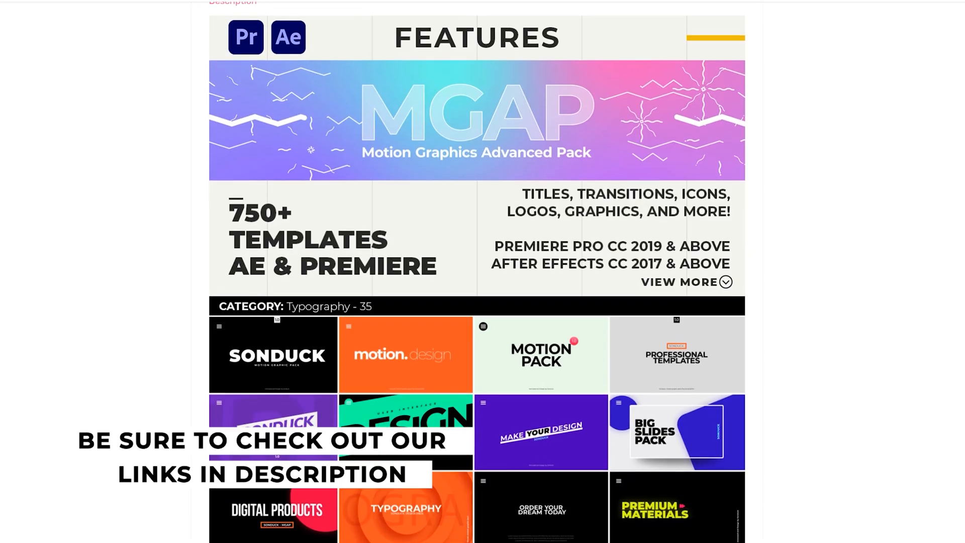
scroll(down, 3)
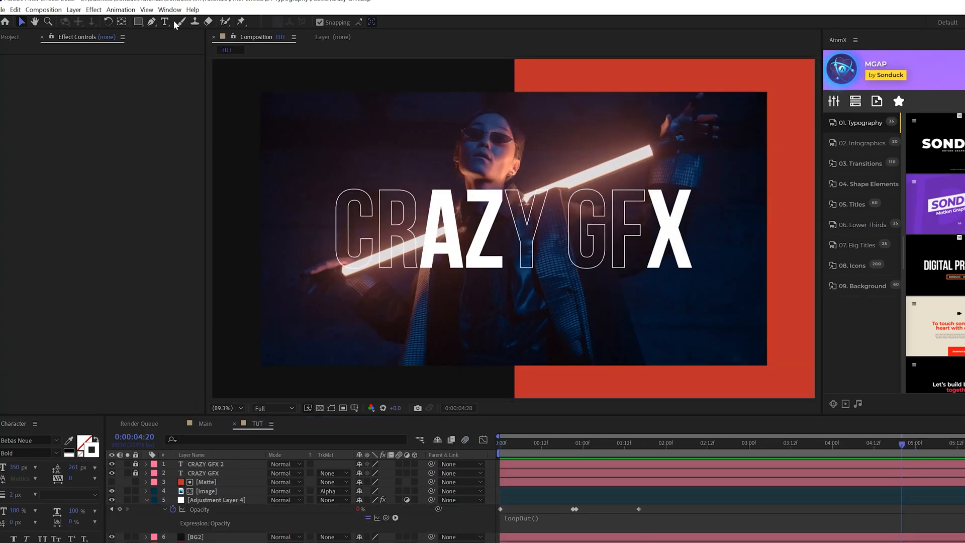
Step: Loop the flicker with loopOut() and run DEEP WORK - HEAVY GRAPHICS reversed along Mask 1
click(164, 22)
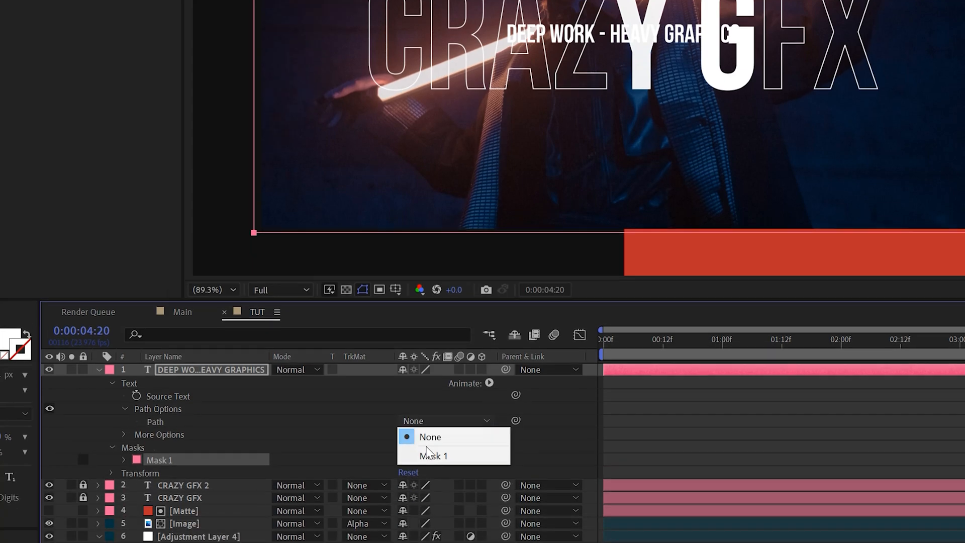
click(432, 455)
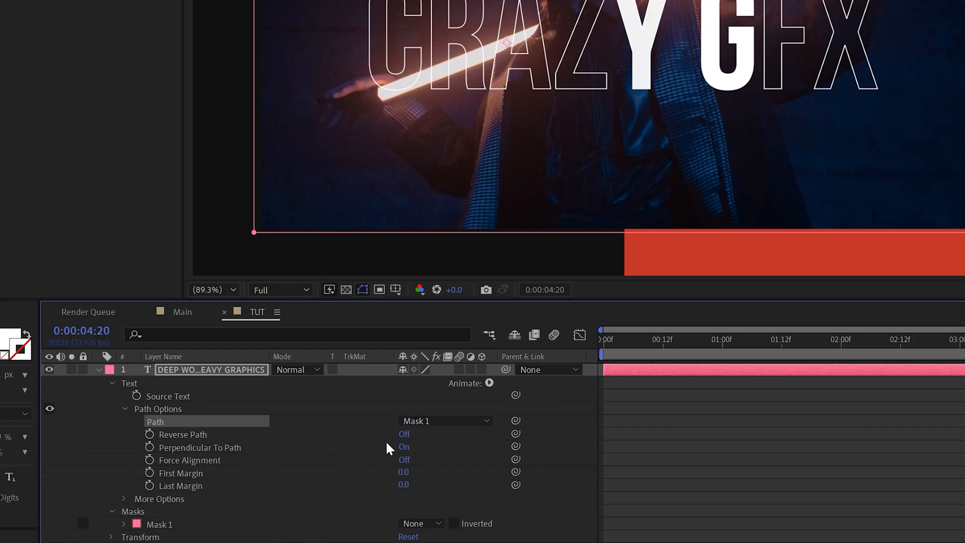
click(403, 433)
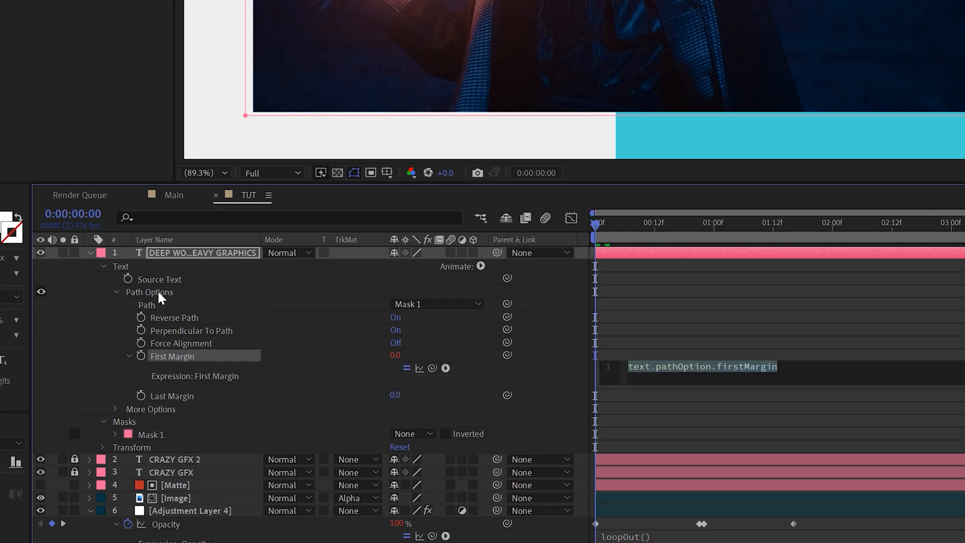
Step: Enter the expression time*150 on the border text's First Margin
text(time*150)
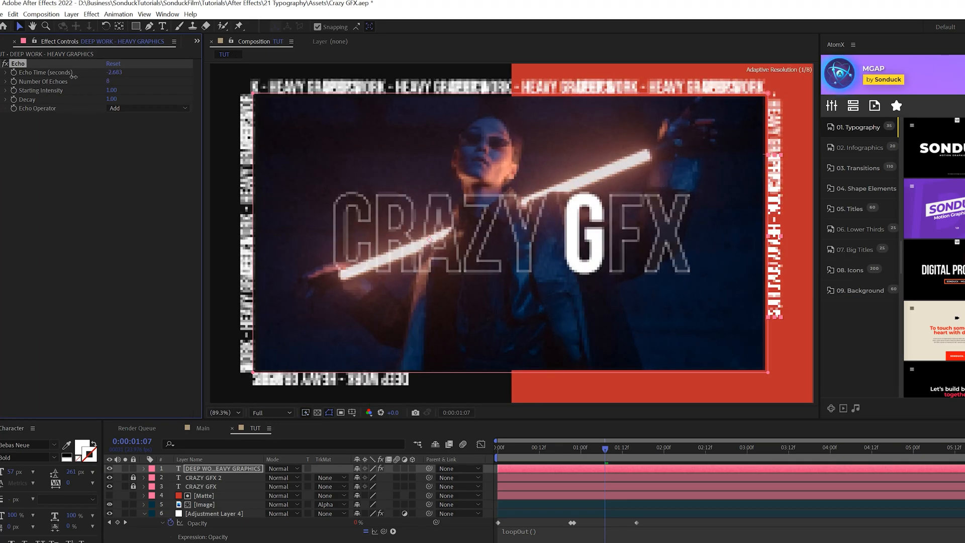
Step: Adjust the Echo spacing so the text copies circle the whole border
drag(114, 72, 121, 76)
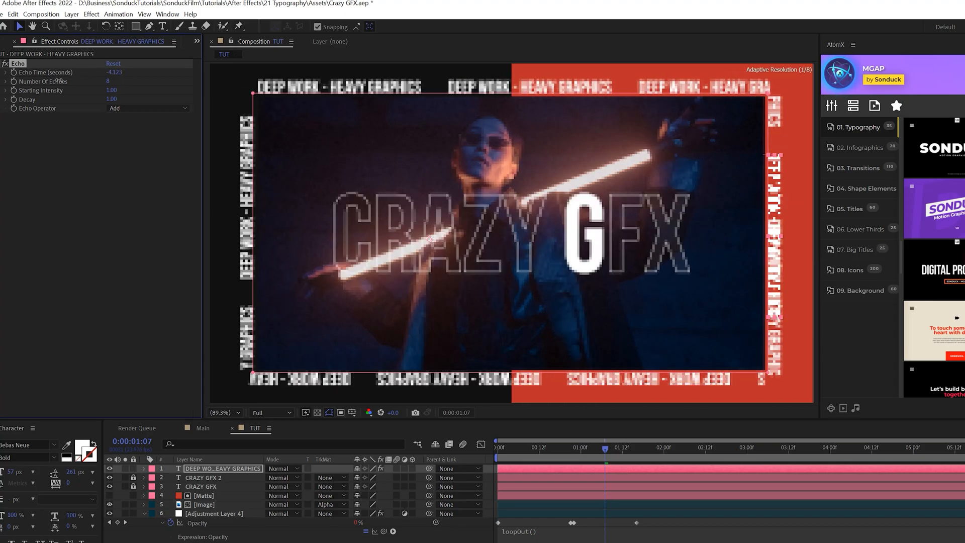
drag(114, 72, 107, 72)
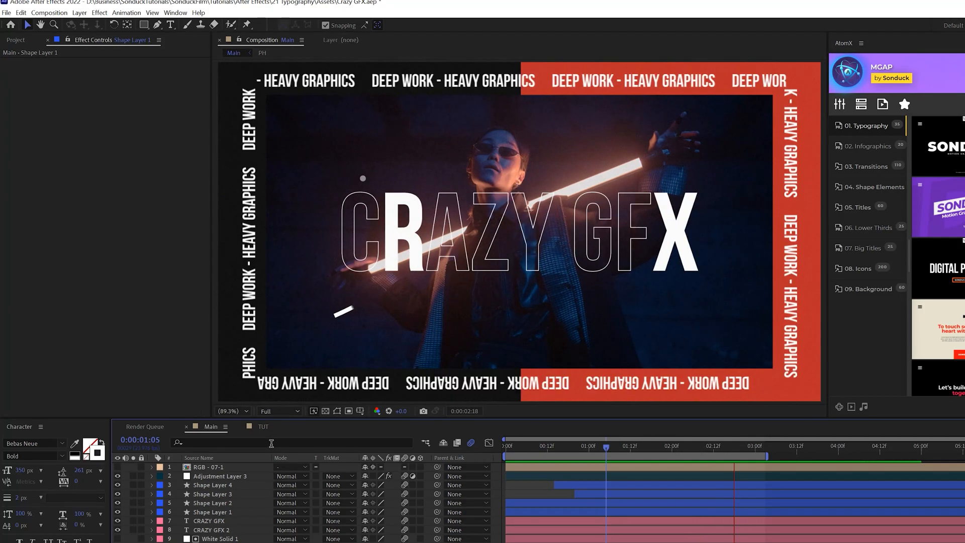
Step: Return to the TUT composition and select the Ellipse Tool from the shape tools
click(263, 425)
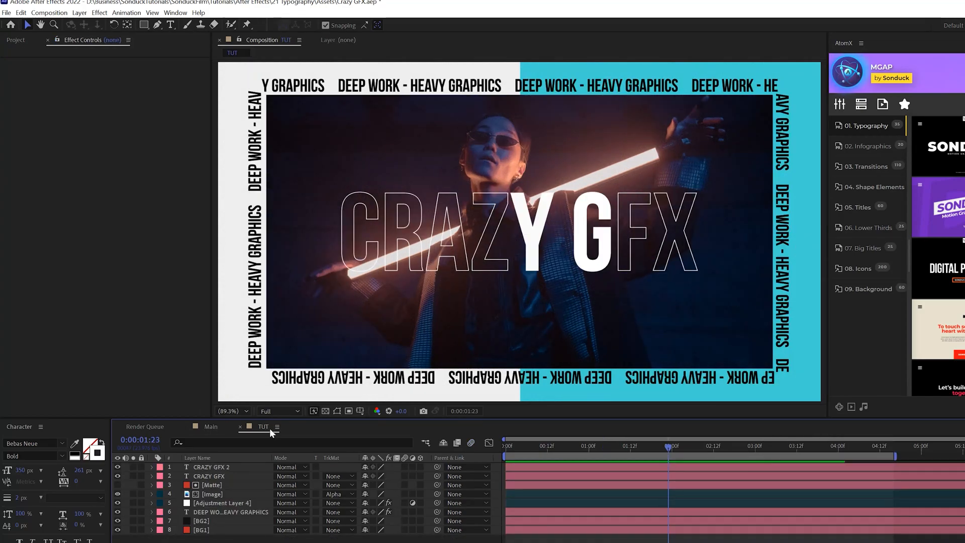
click(144, 25)
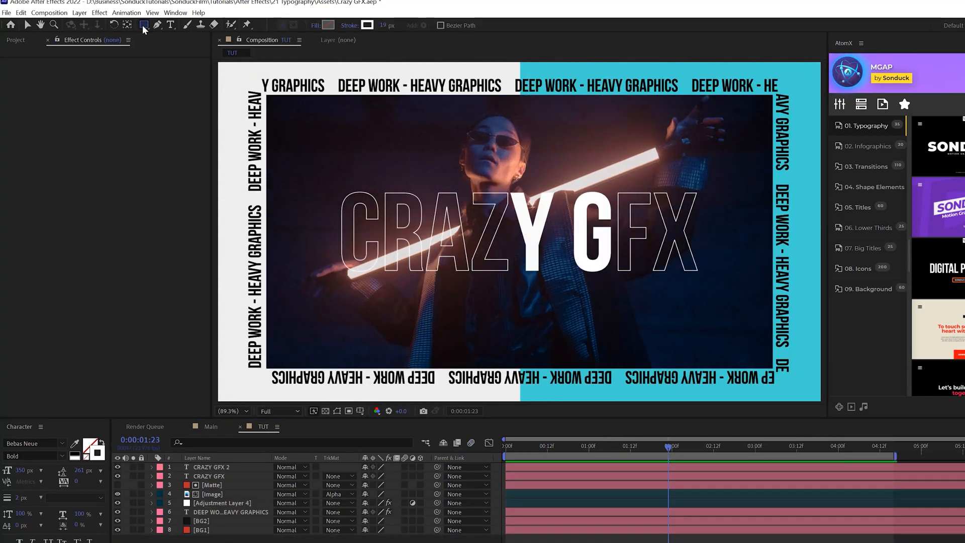
click(144, 26)
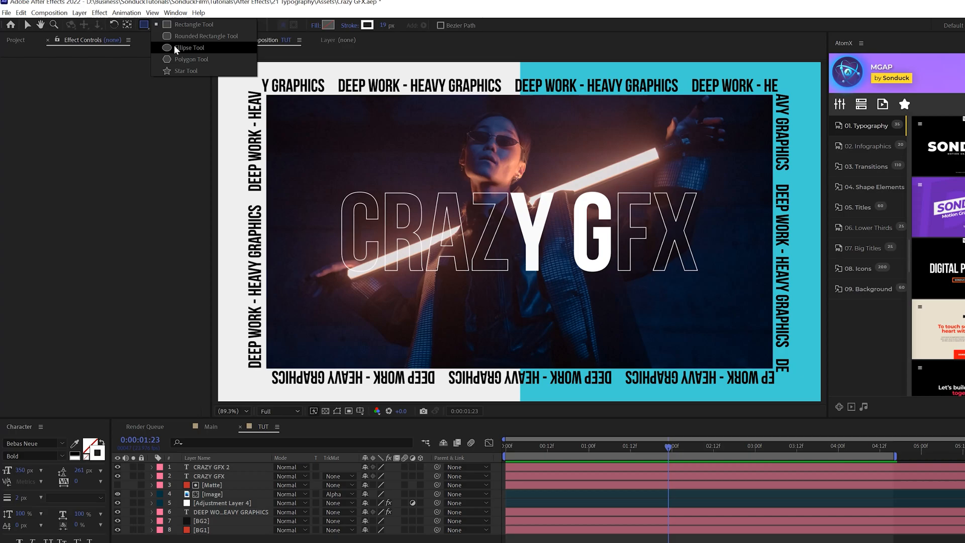
click(325, 25)
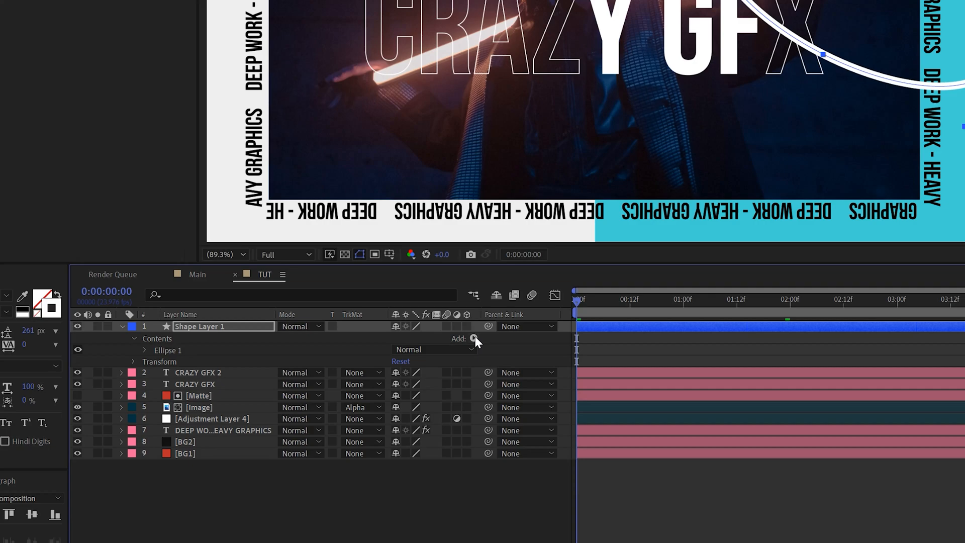
Step: Add Trim Paths to Shape Layer 1, keyframe End and Start, and preview the stroke
click(474, 338)
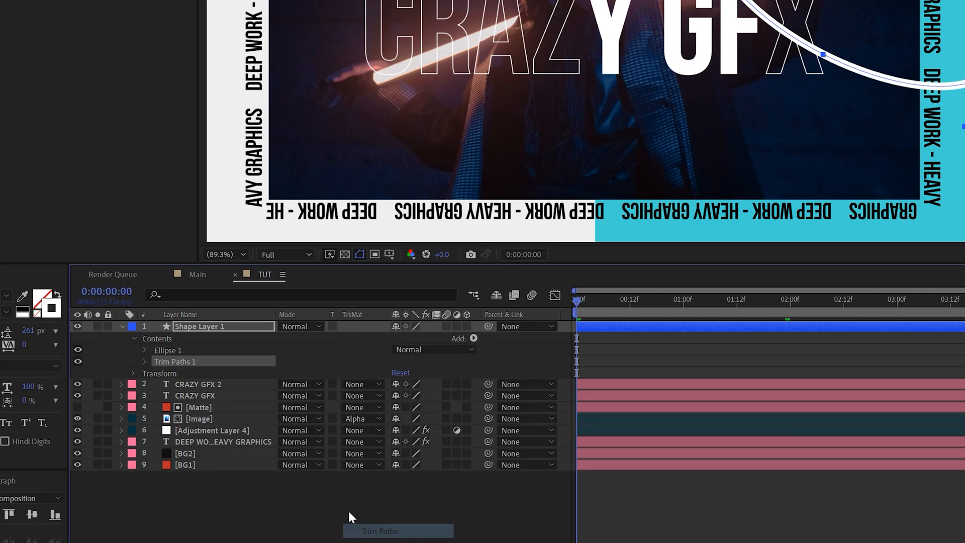
click(132, 361)
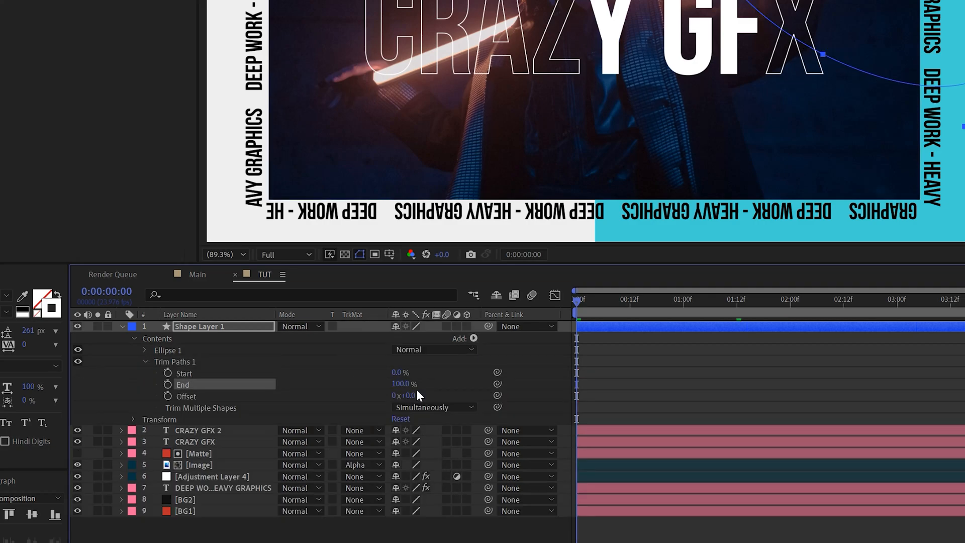
click(403, 384)
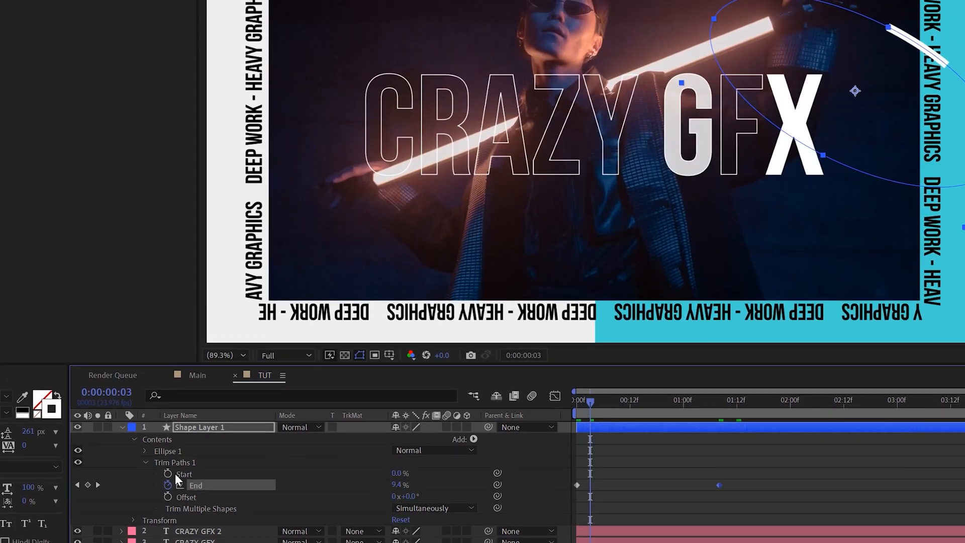
click(738, 400)
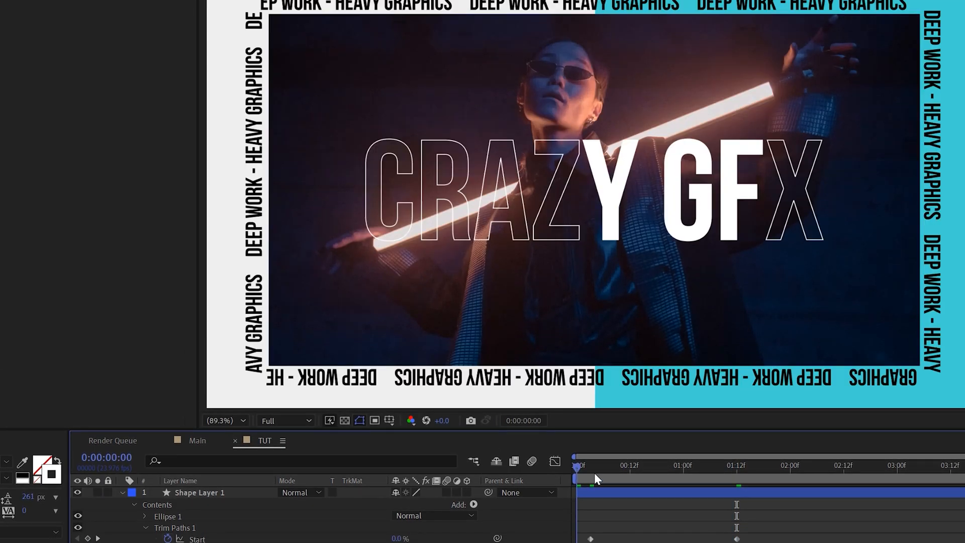
drag(577, 465, 678, 465)
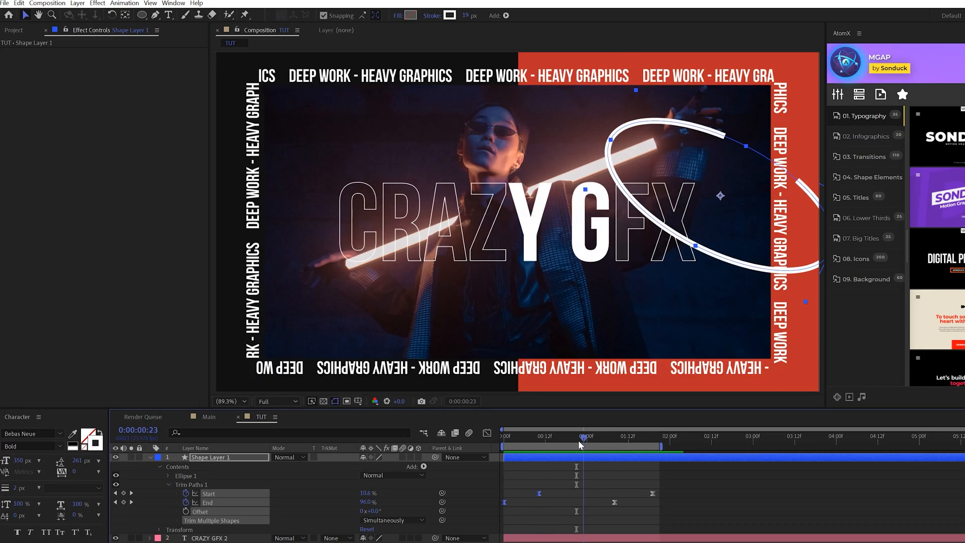
click(578, 435)
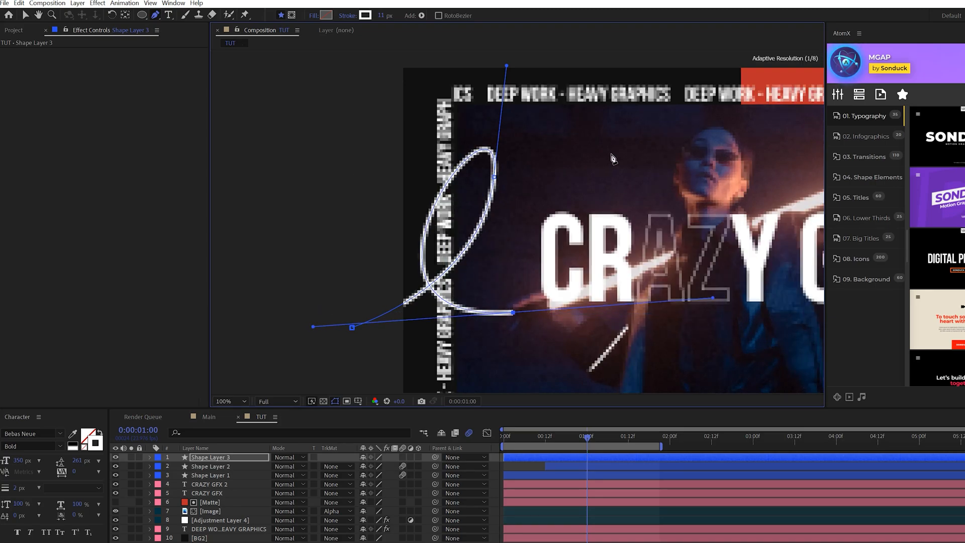
Step: Add more points to the curly white stroke path on Shape Layer 3
click(225, 401)
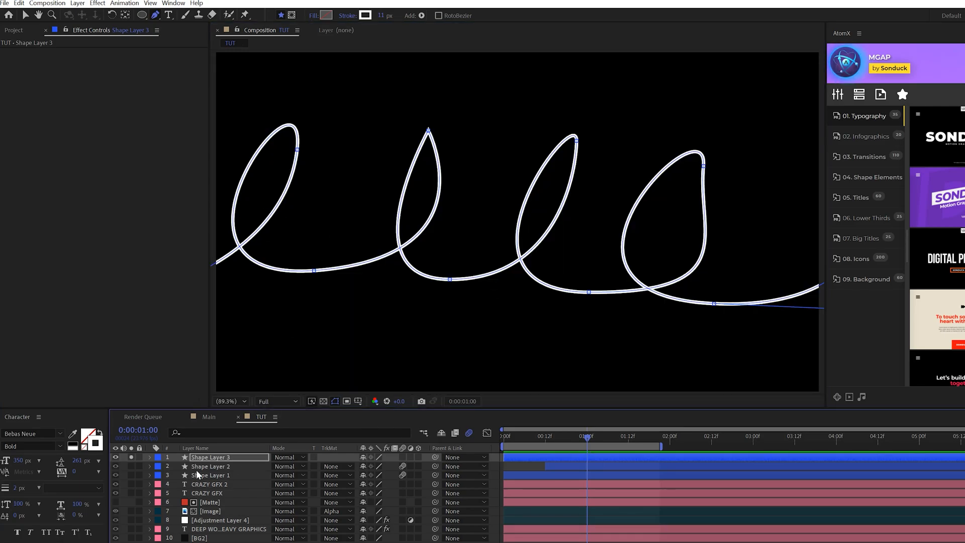
click(211, 465)
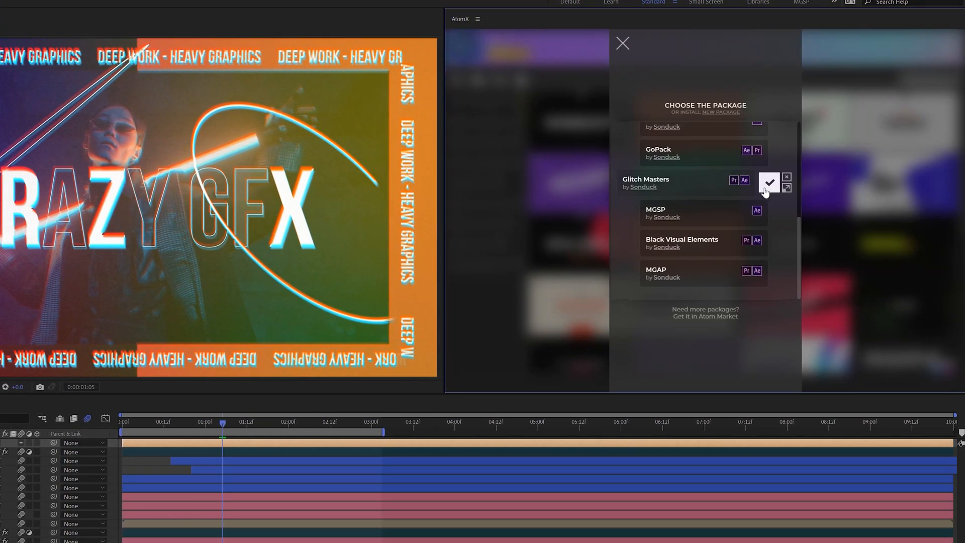
Step: Select the Glitch Masters package in AtomX and expand its Transitions category
click(769, 184)
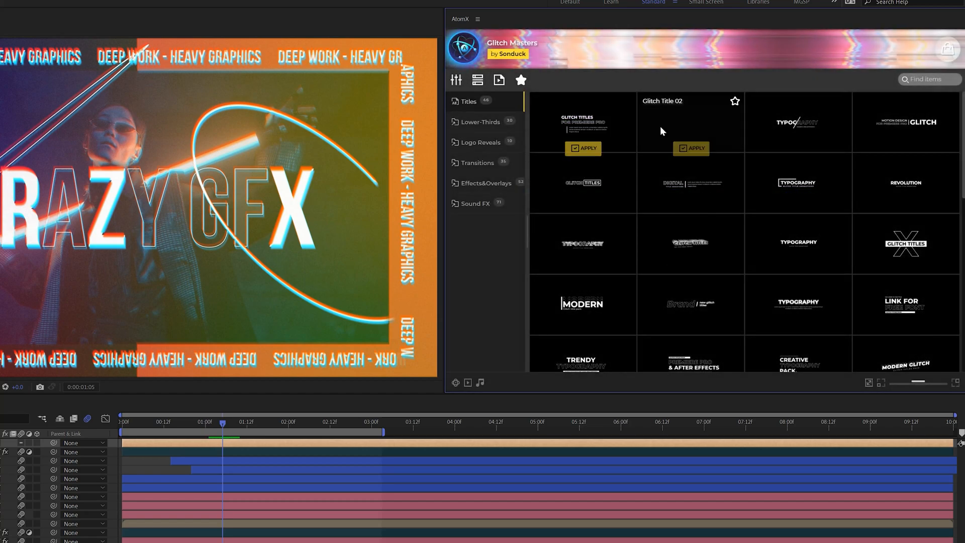
click(477, 163)
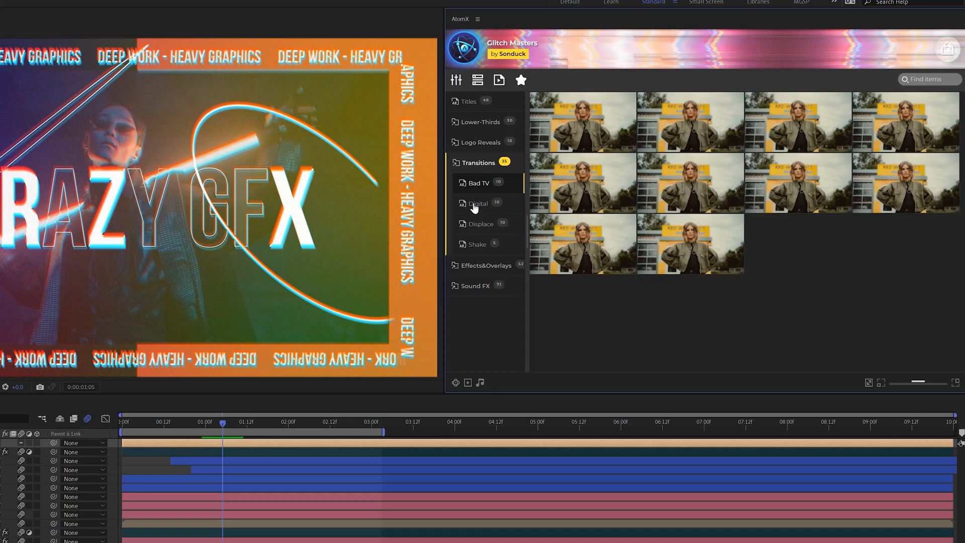